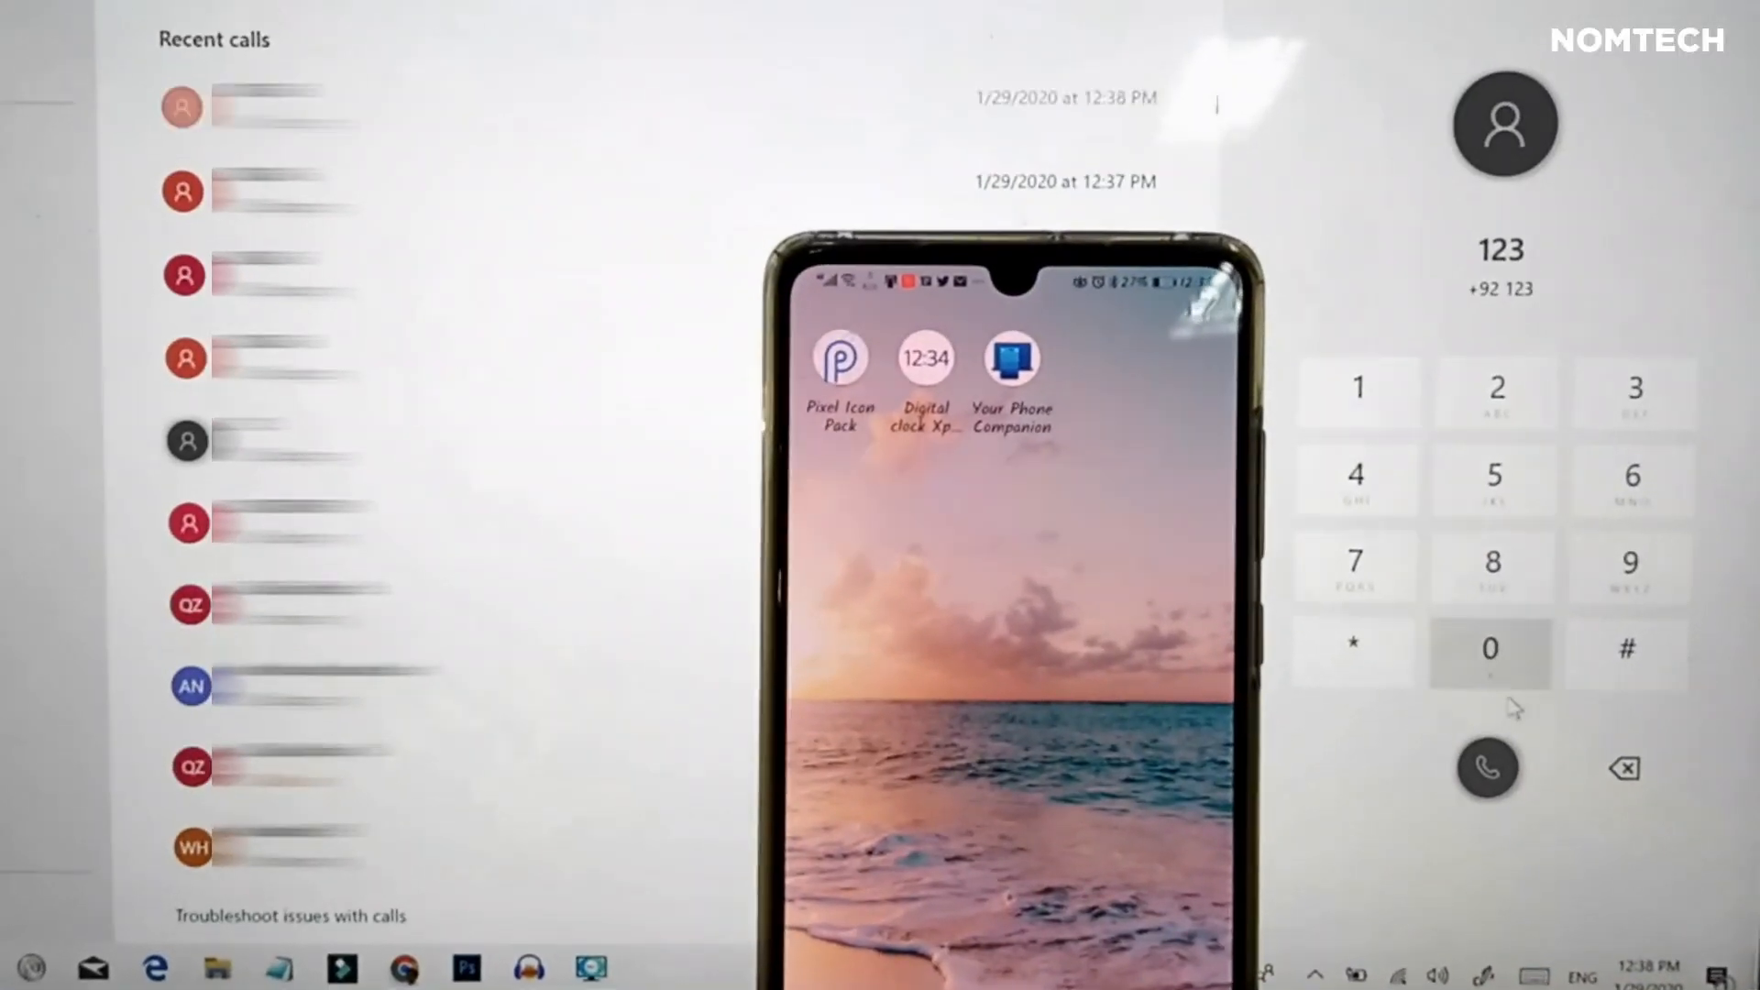
Show the Your Phone product page in Microsoft Store, marked as installed
click(1489, 769)
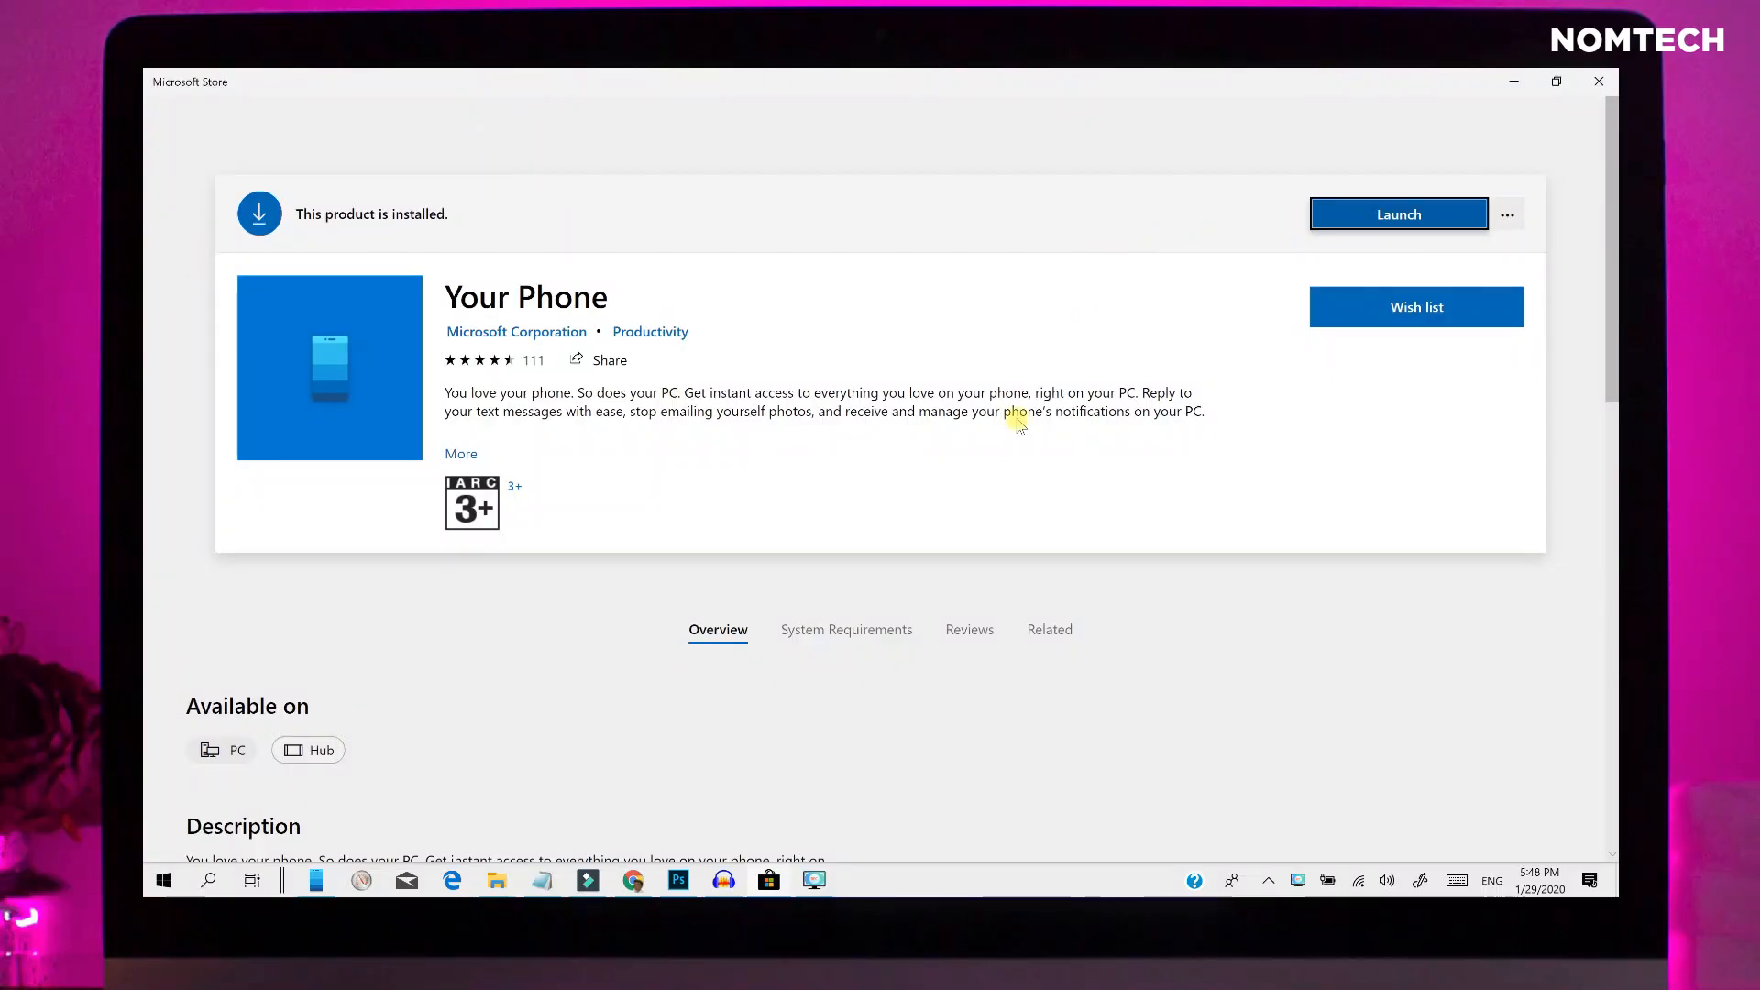
Scroll up and down through the Your Phone store listing details
scroll(down, 3)
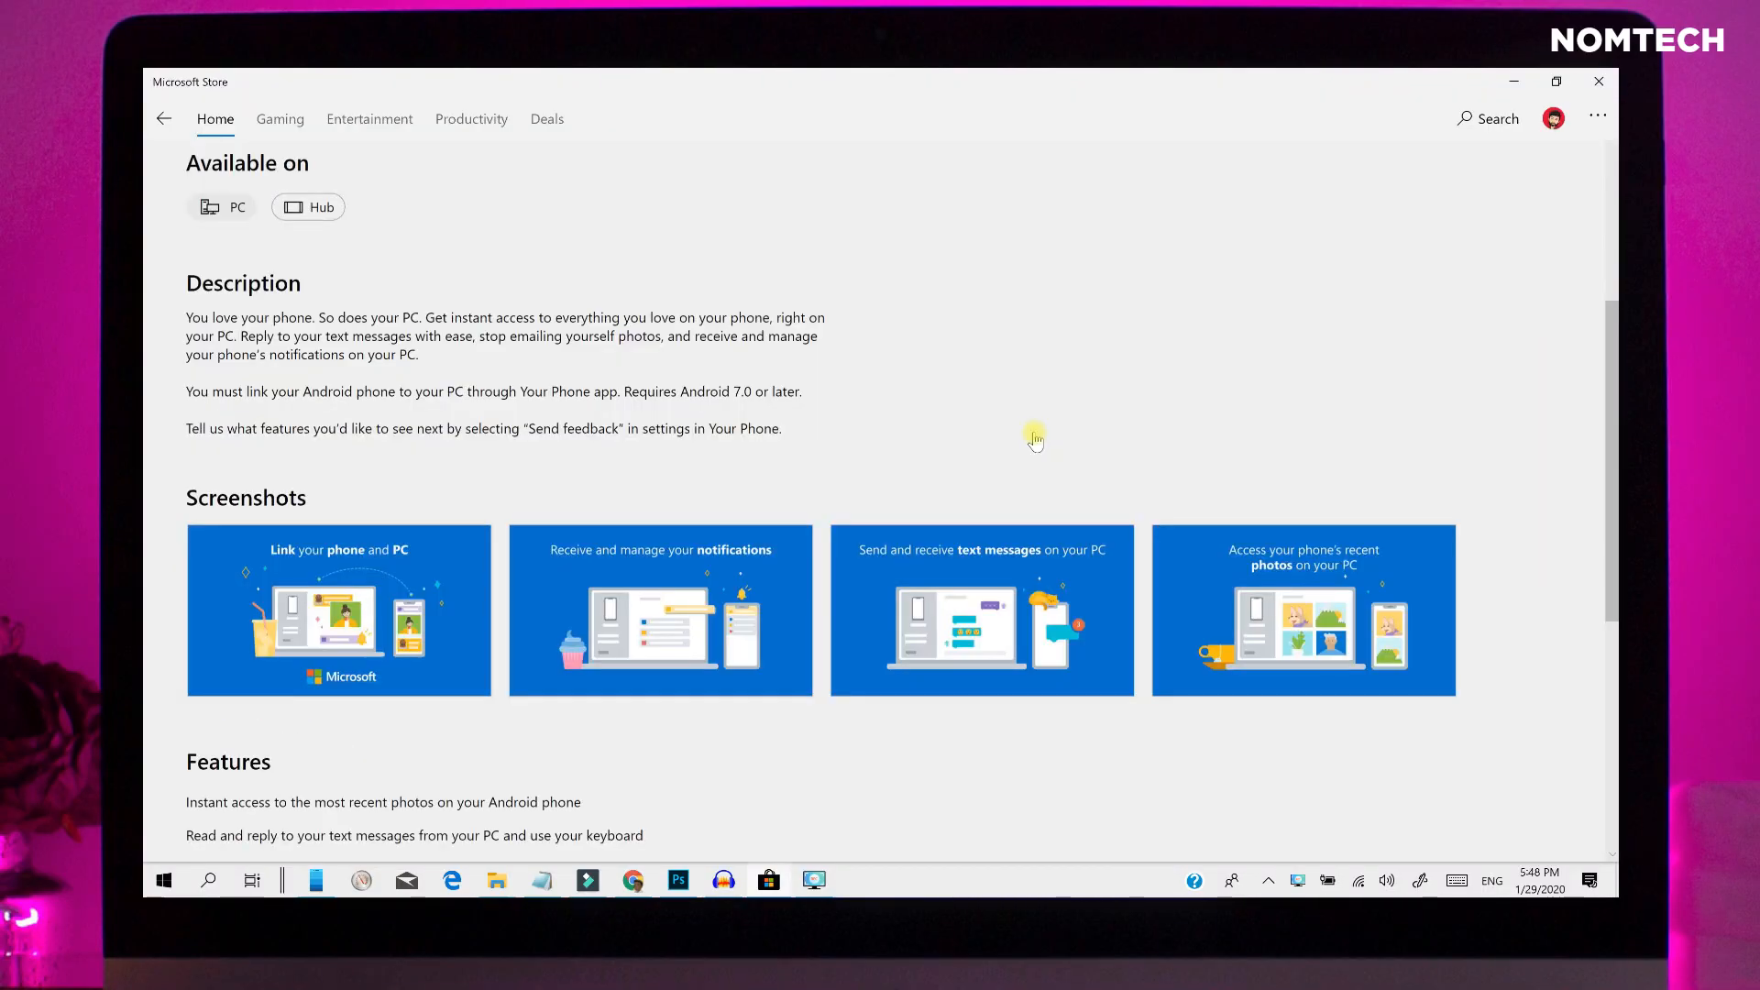
scroll(down, 3)
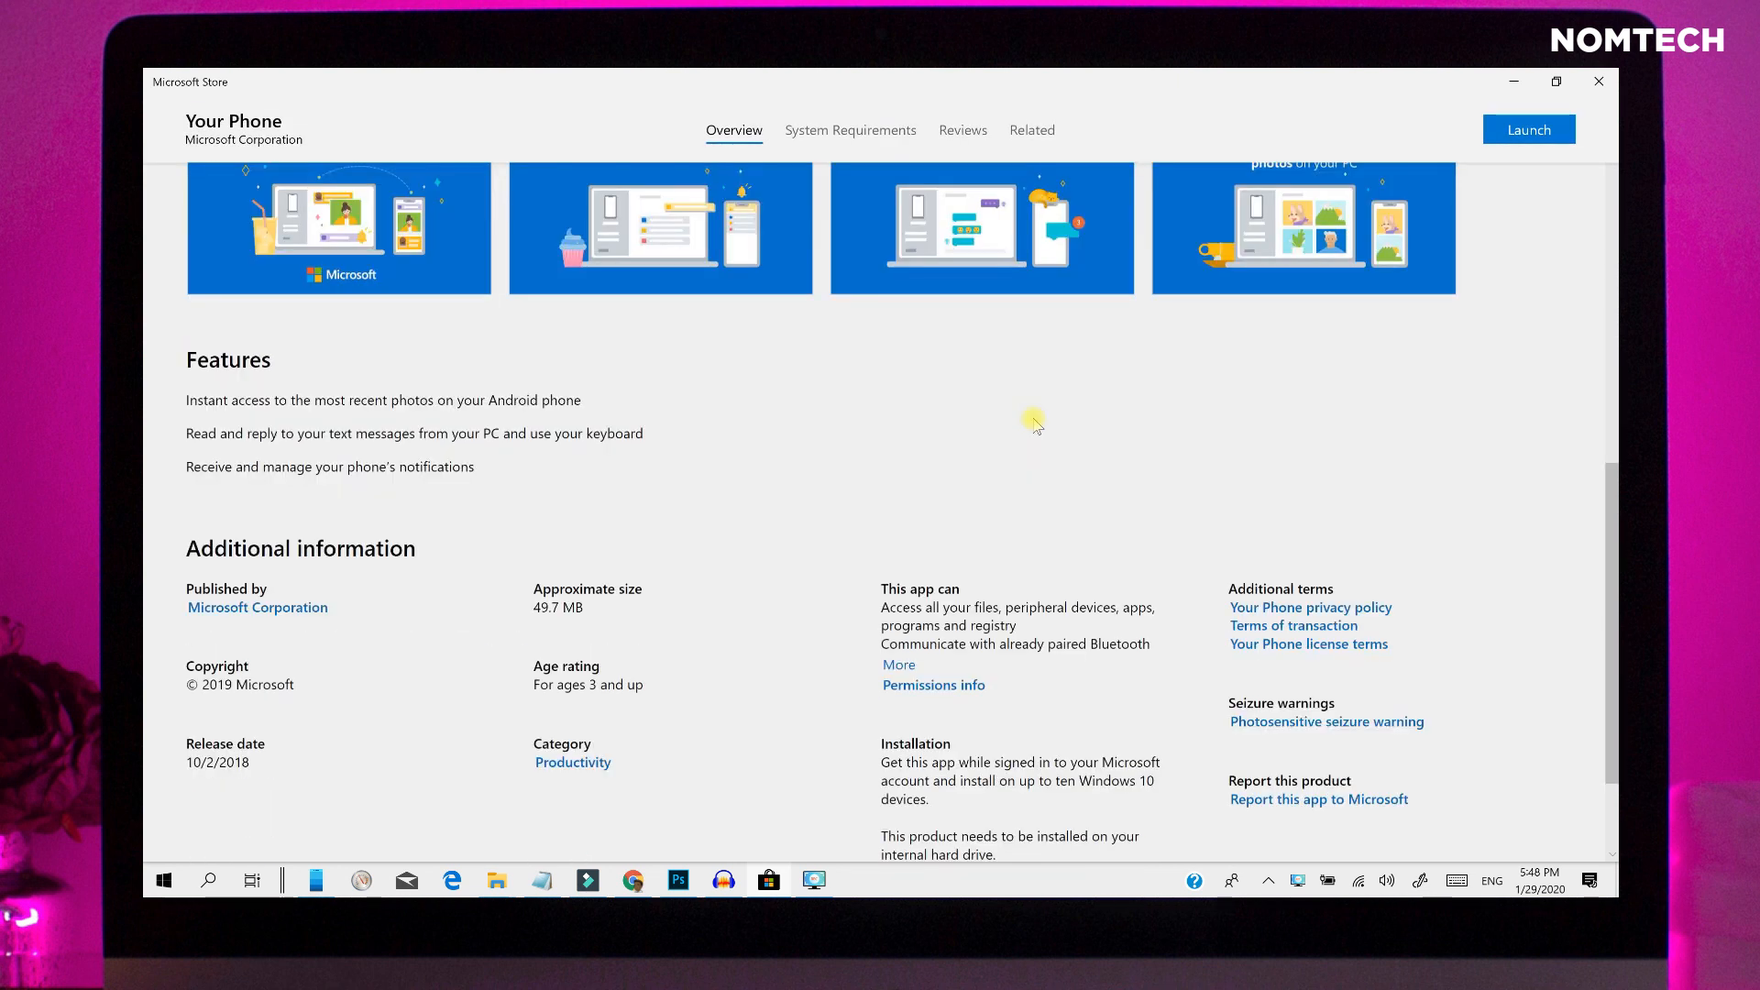
scroll(up, 3)
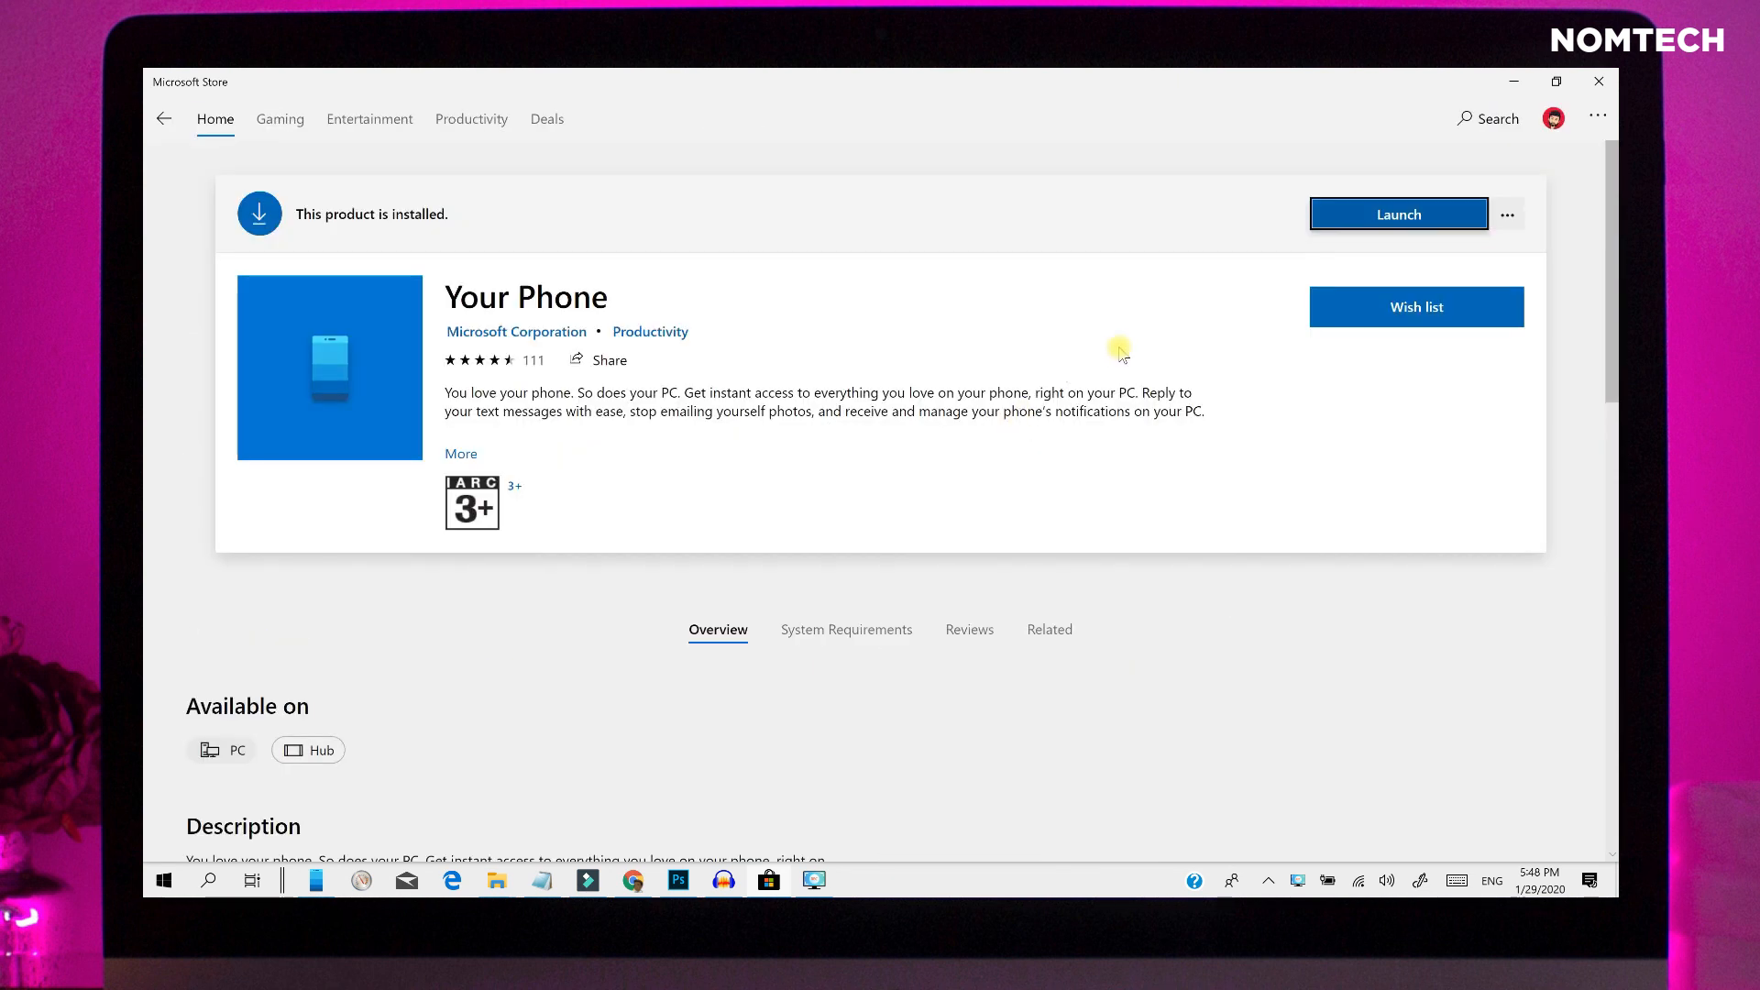
scroll(down, 3)
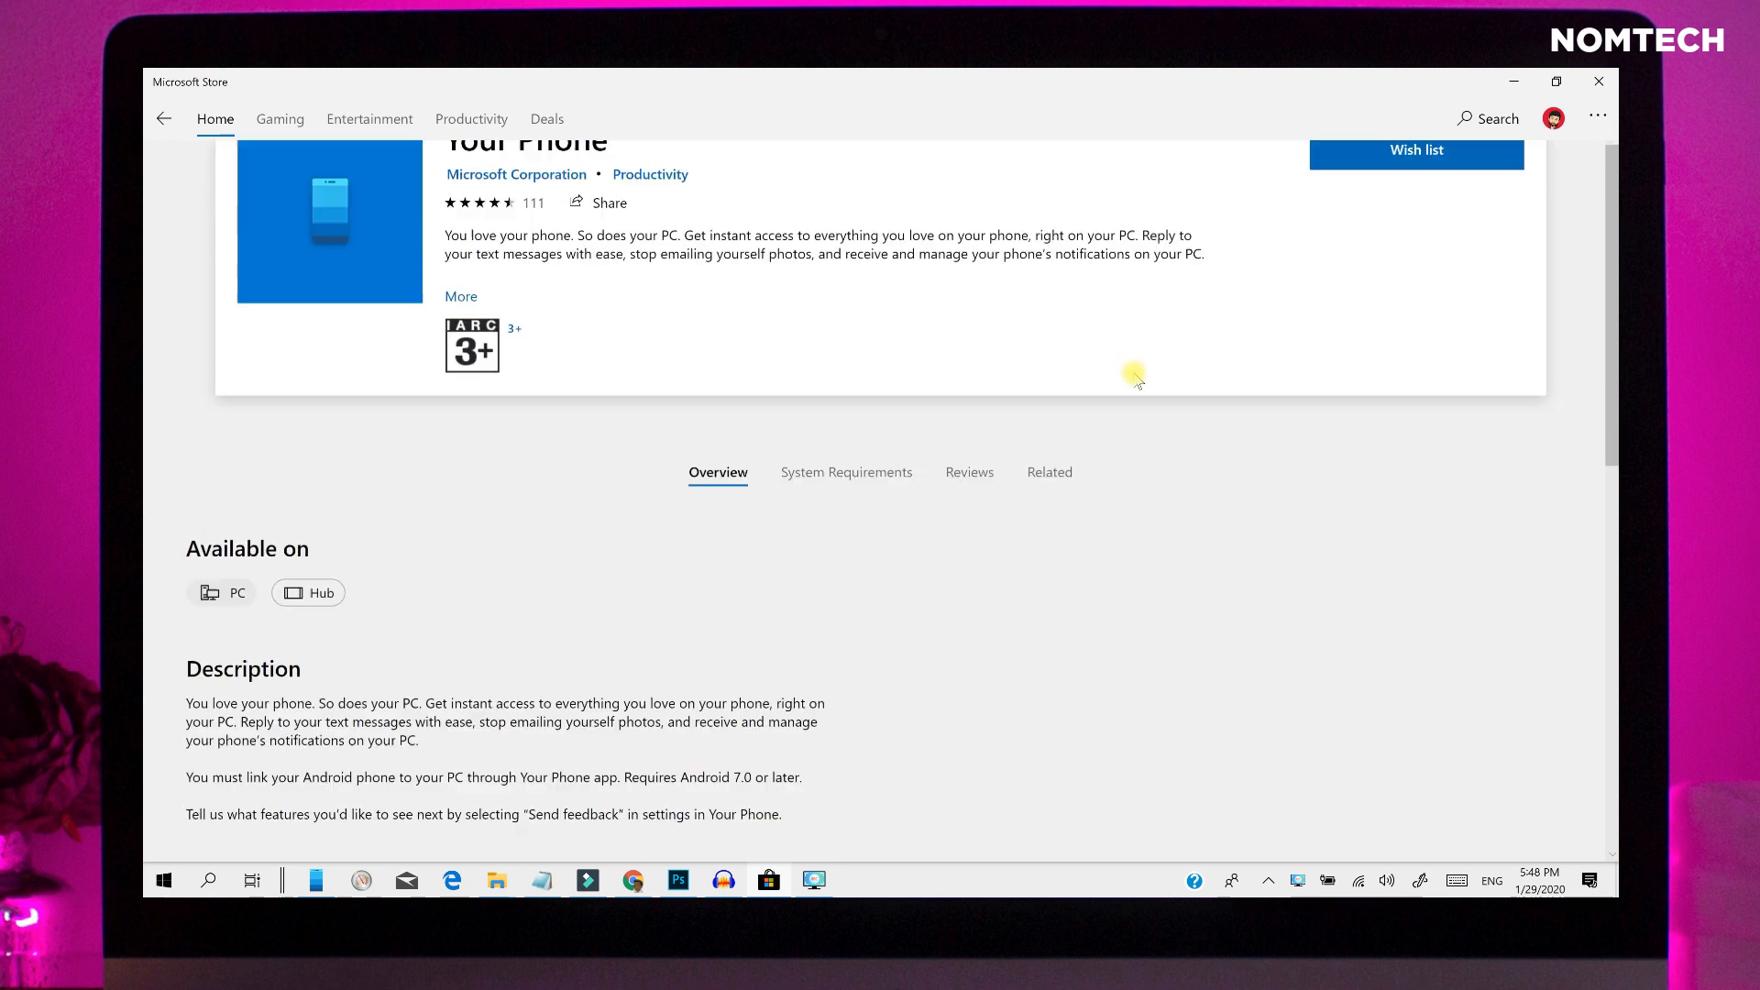
scroll(up, 3)
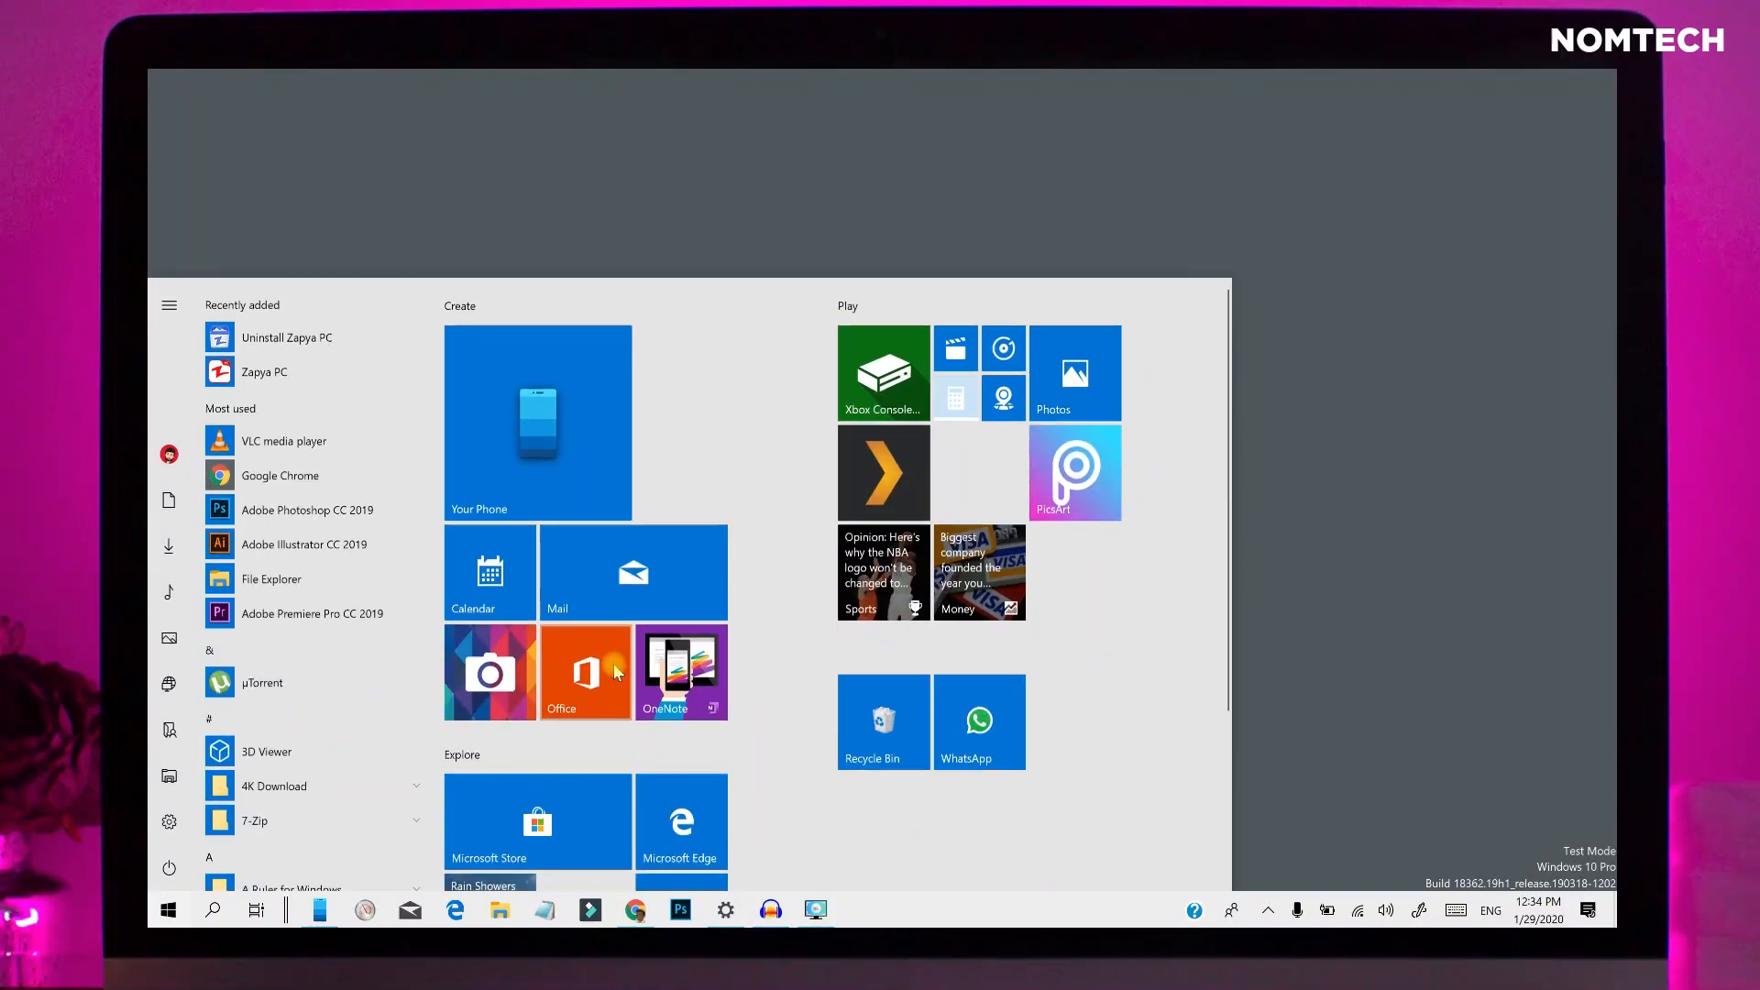
Launch Your Phone from Start and move from its photos toward Messages and Calls
click(537, 421)
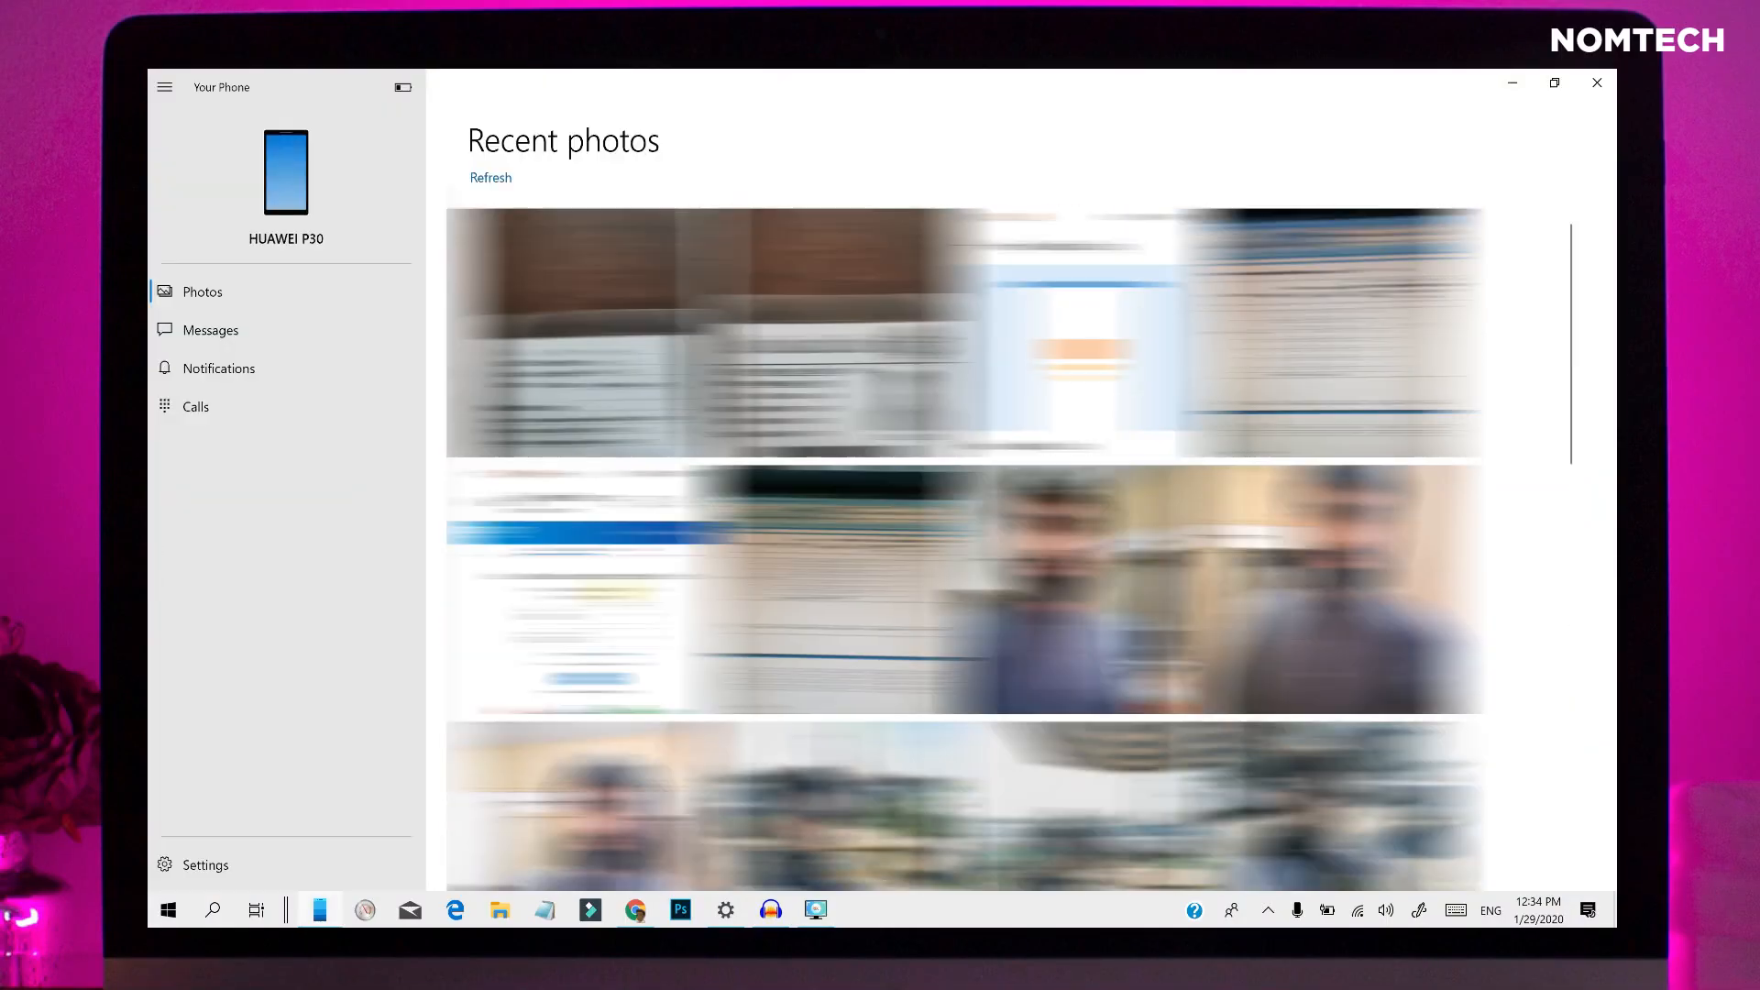
mouse_move(210, 329)
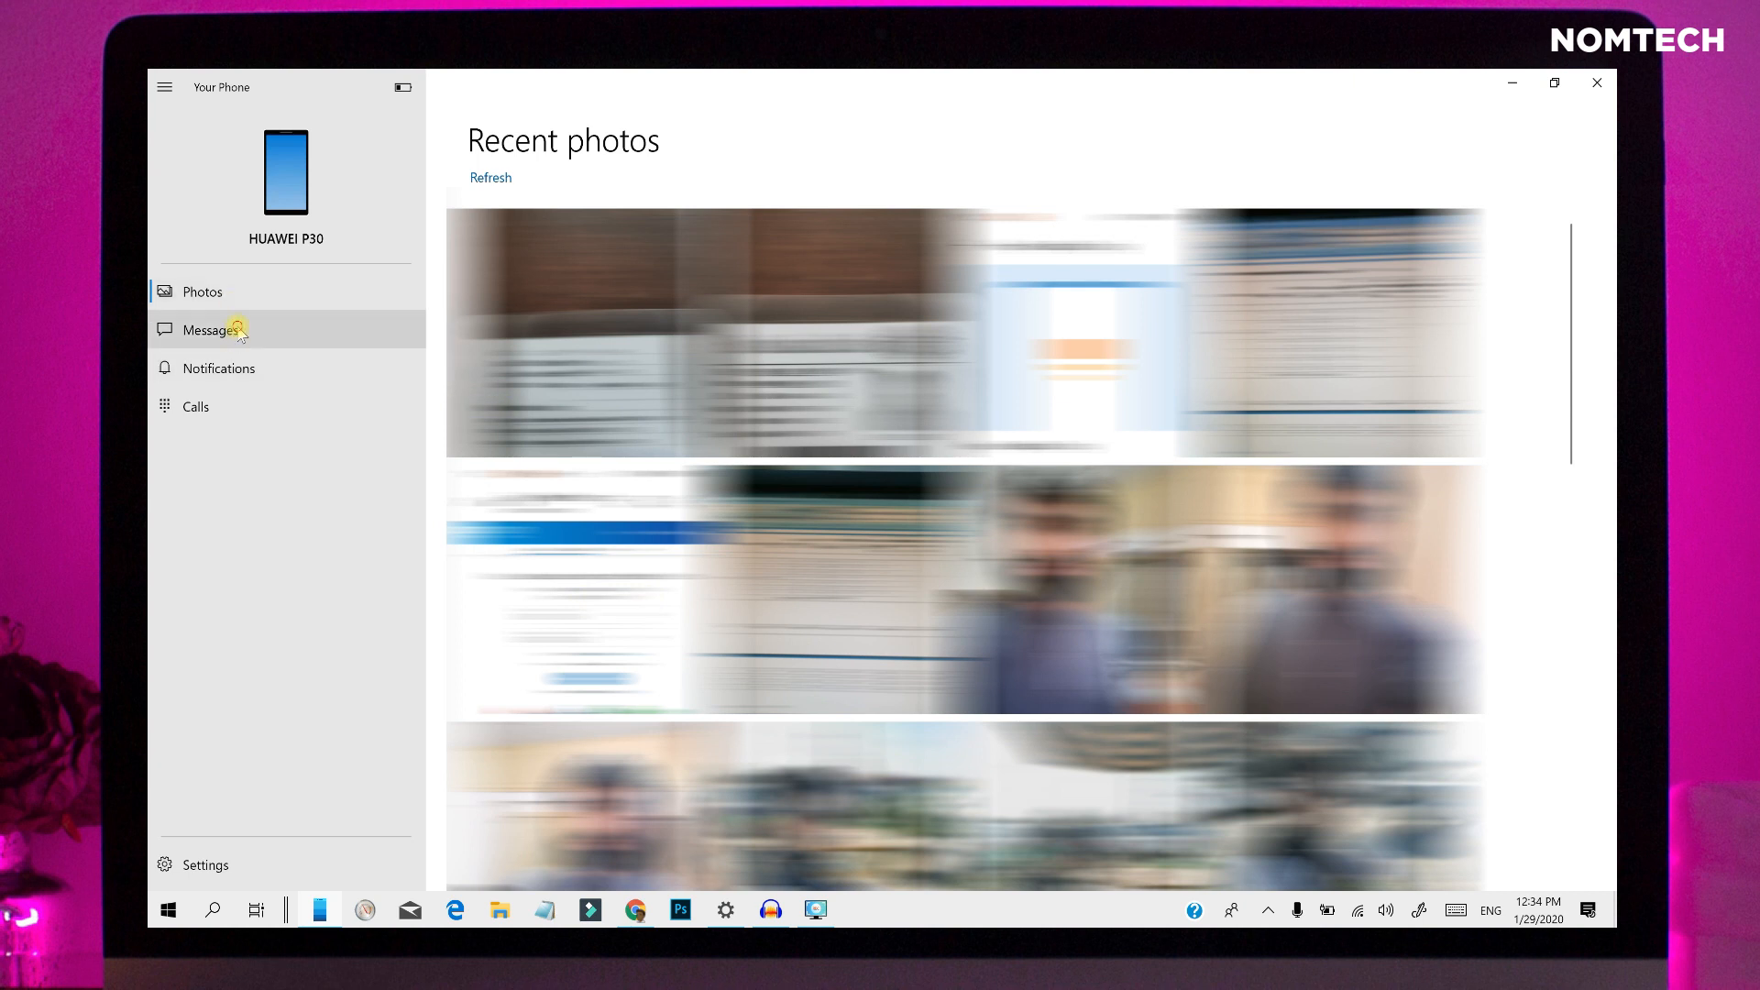
click(209, 328)
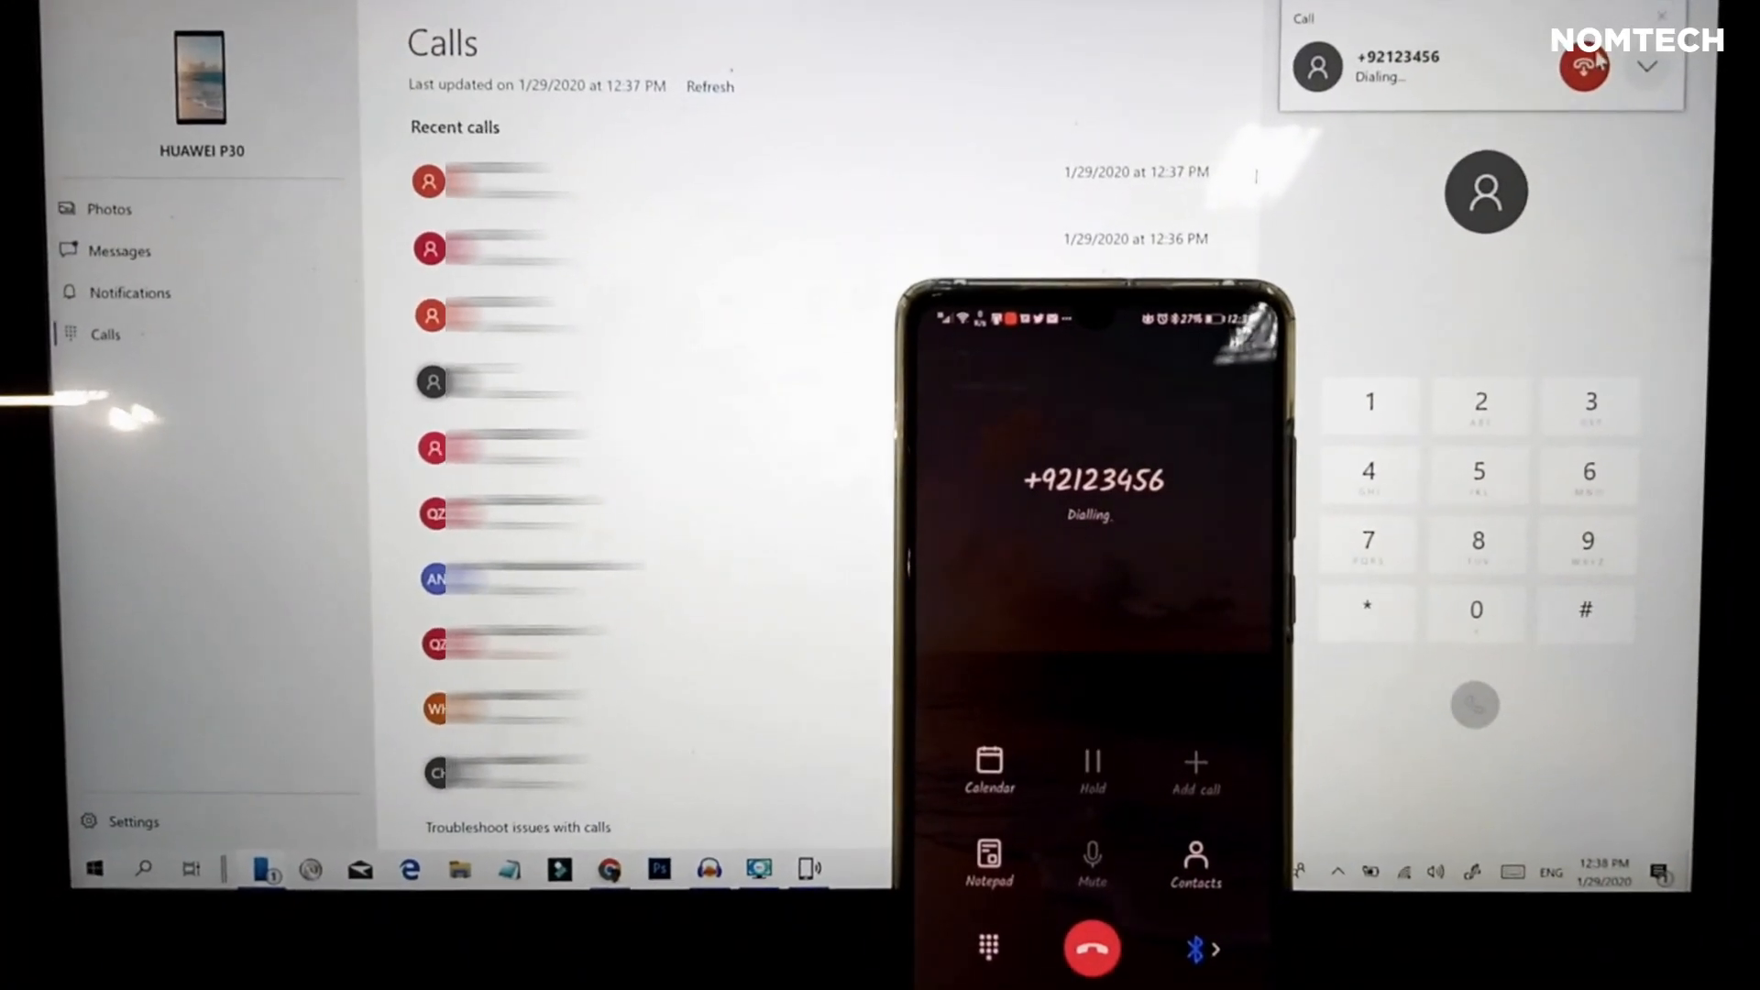
Dismiss the dialing notice and place a call to +92 123 from the dial pad
click(1582, 74)
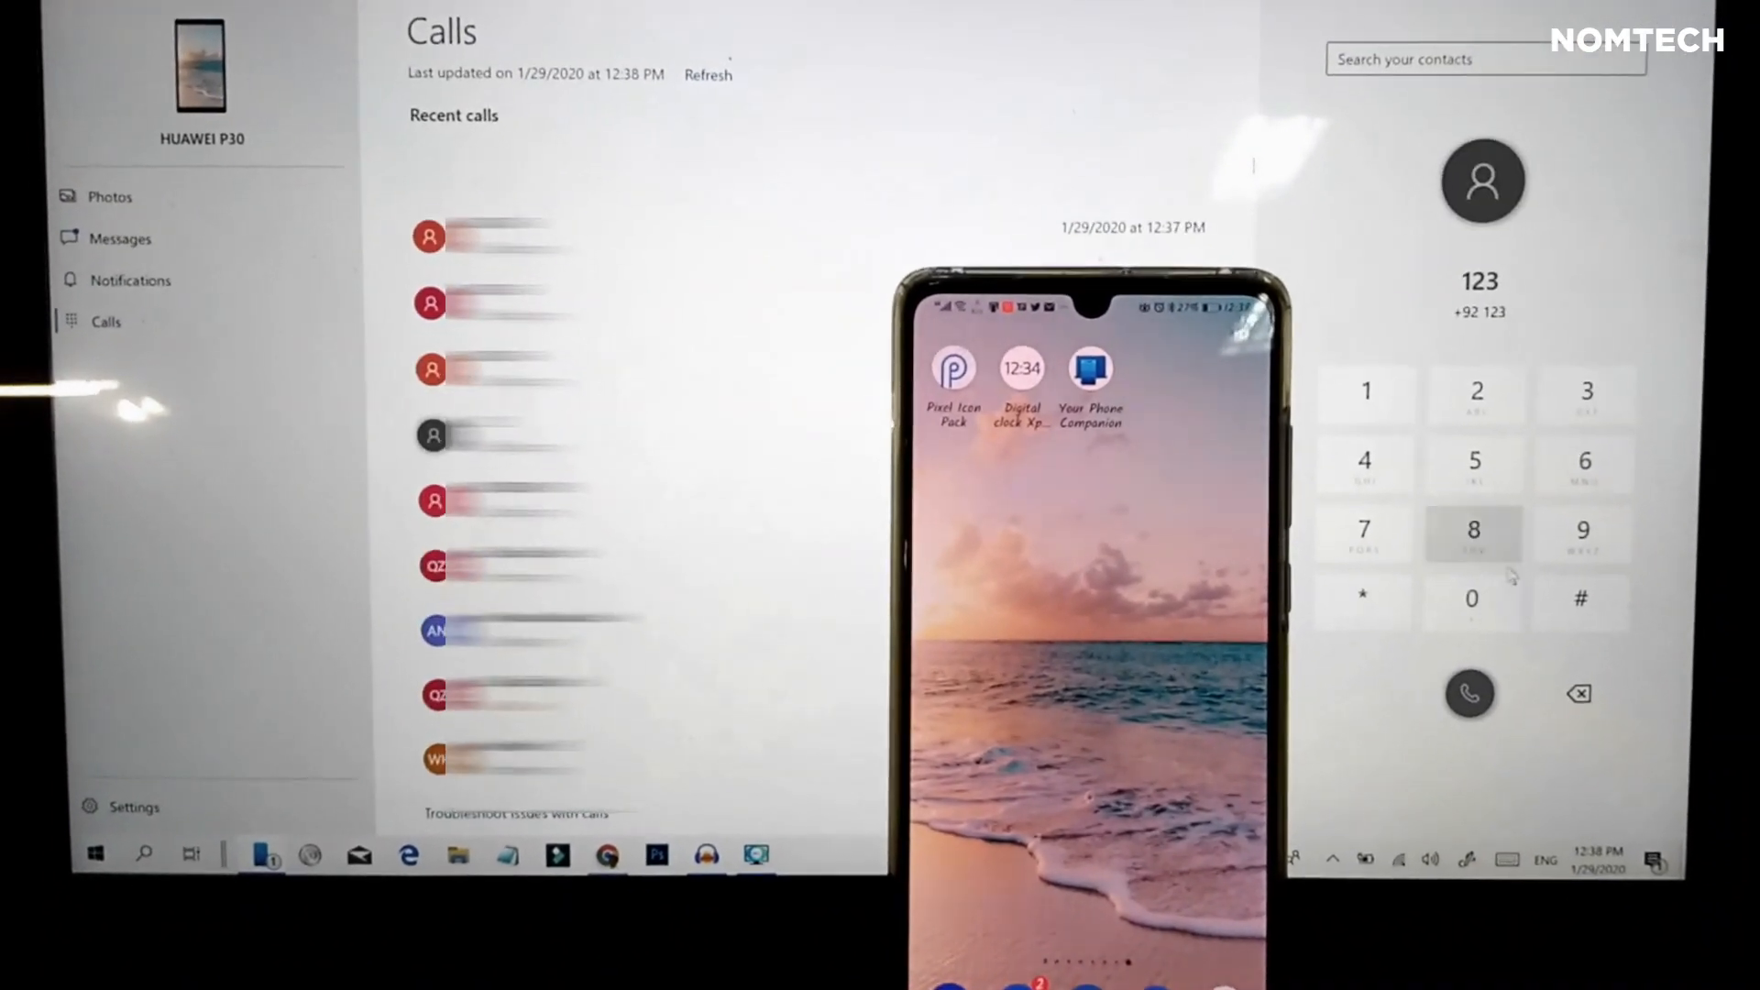
click(1469, 693)
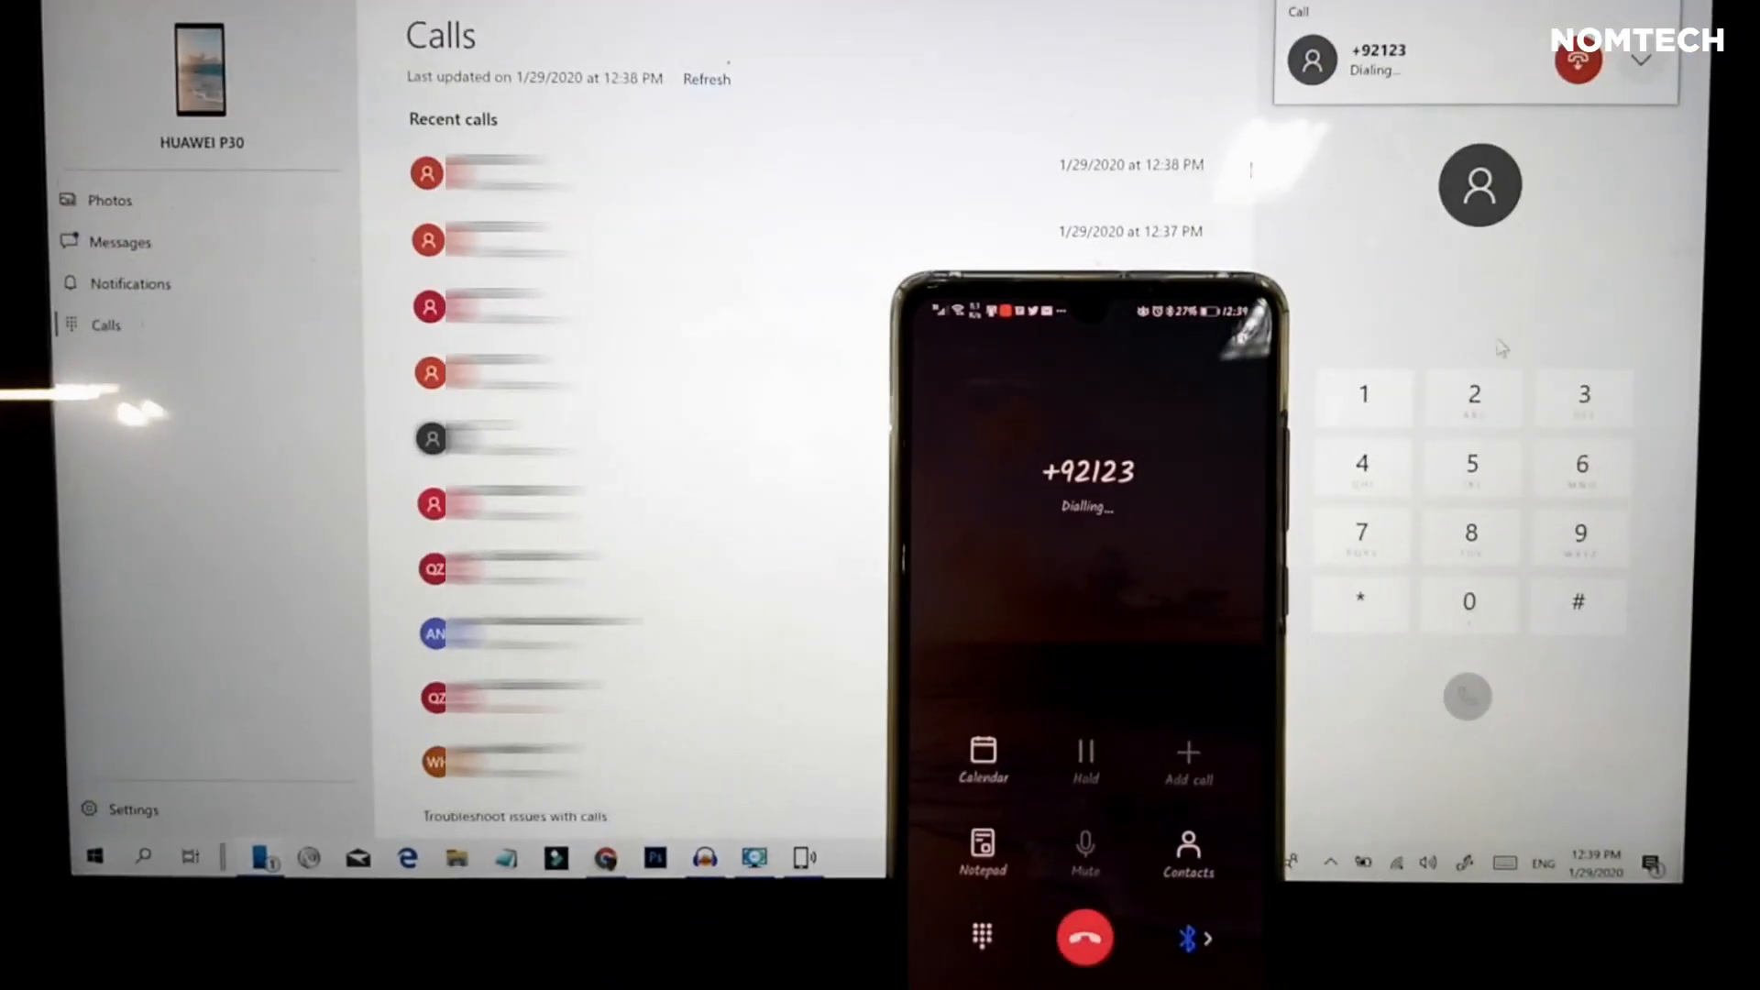